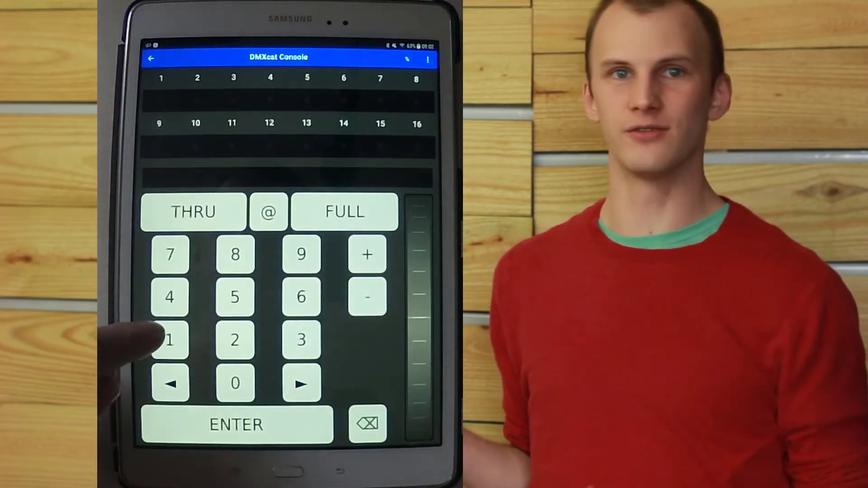
Choose the Ovation E-930VW in 17Ch Mode, finish setup and raise the Red fader to 100
left_click(236, 340)
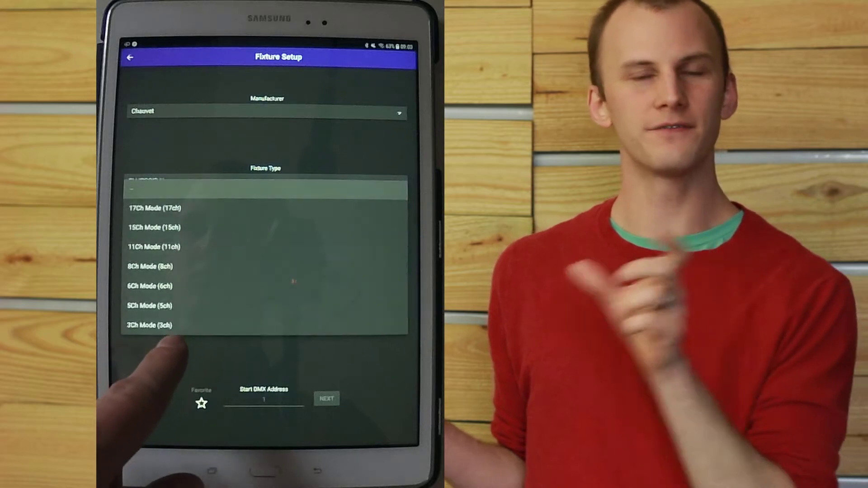
left_click(152, 209)
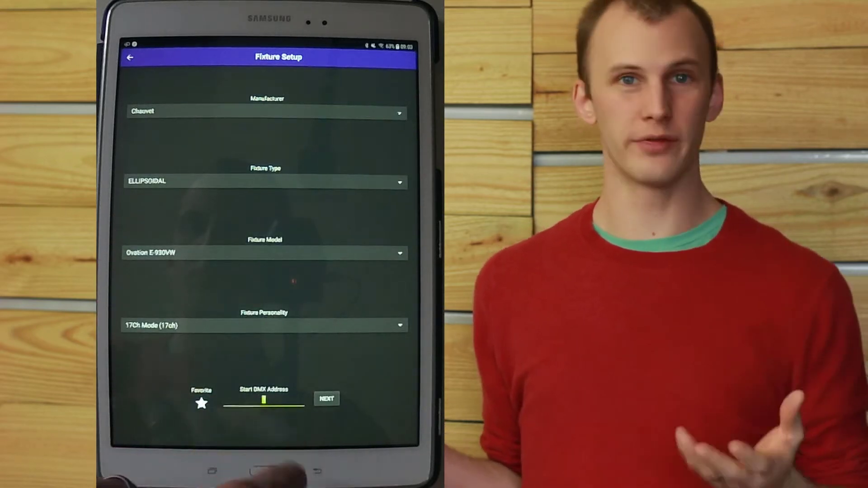
left_click(263, 401)
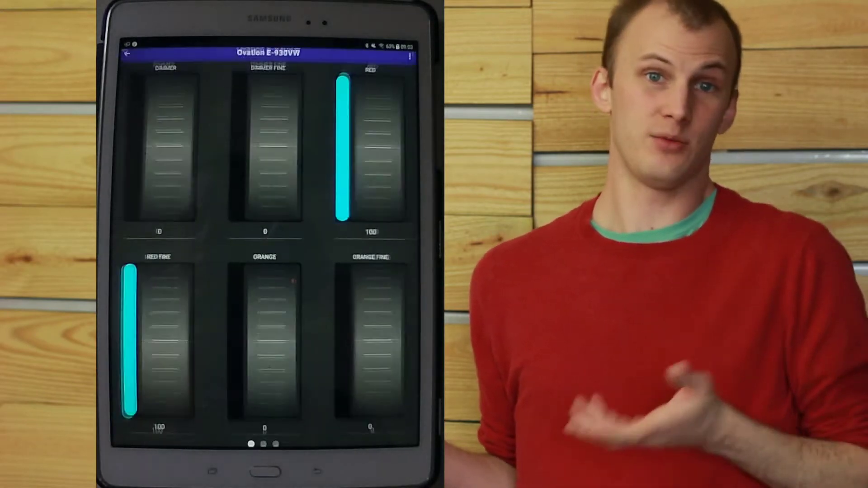
left_click_drag(167, 210, 166, 83)
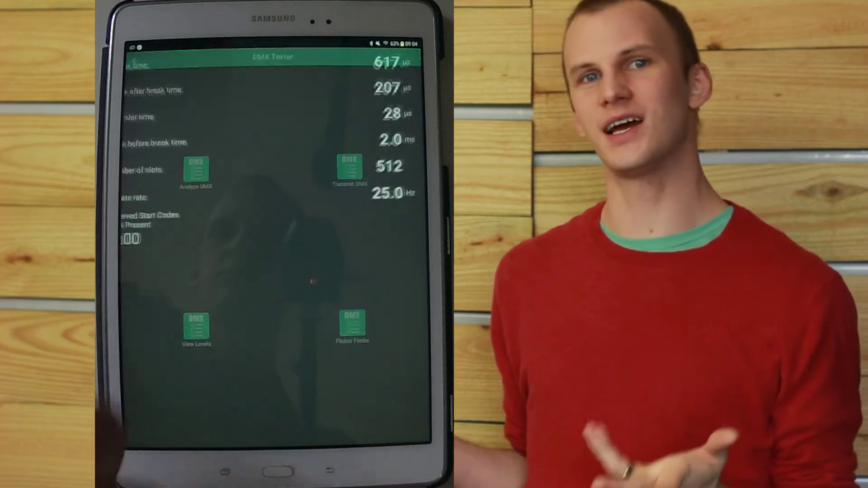
Bring up Analyze DMX showing break 617 µs, 512 slots, 25 Hz and start code 0x00
left_click(194, 166)
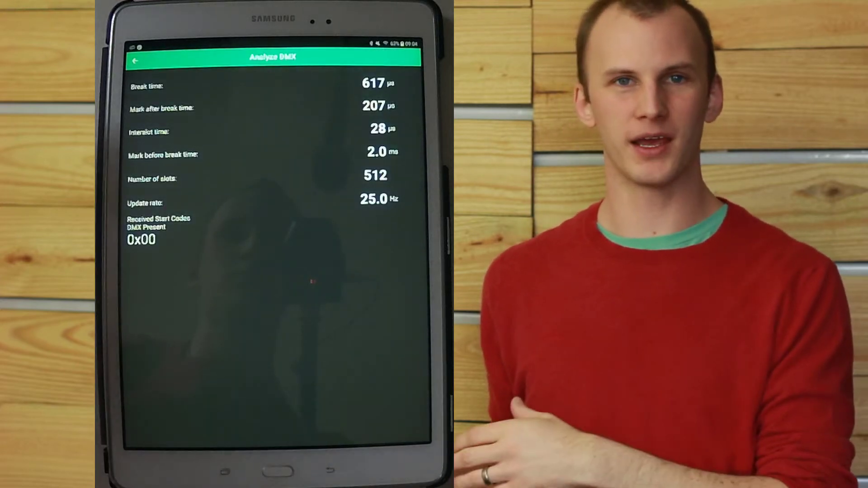